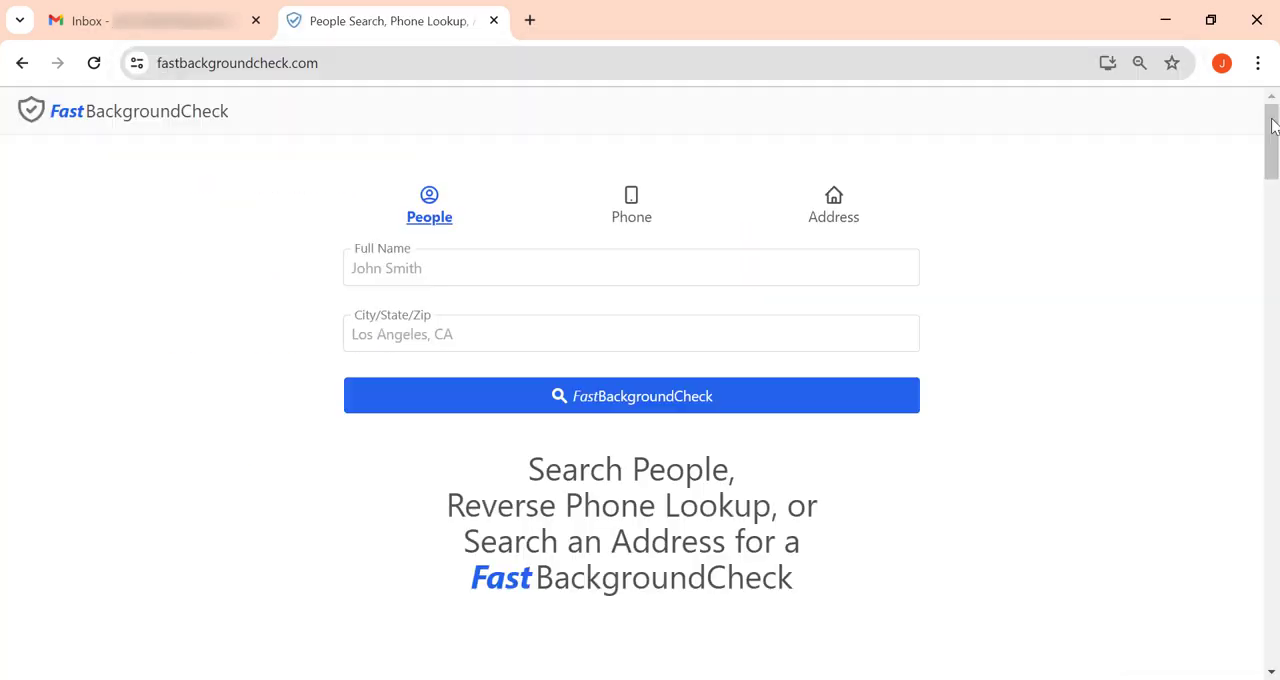
Step: Reach 'Do Not Sell My Personal Information' and start the record removal form with the Gmail address
scroll("down", 3)
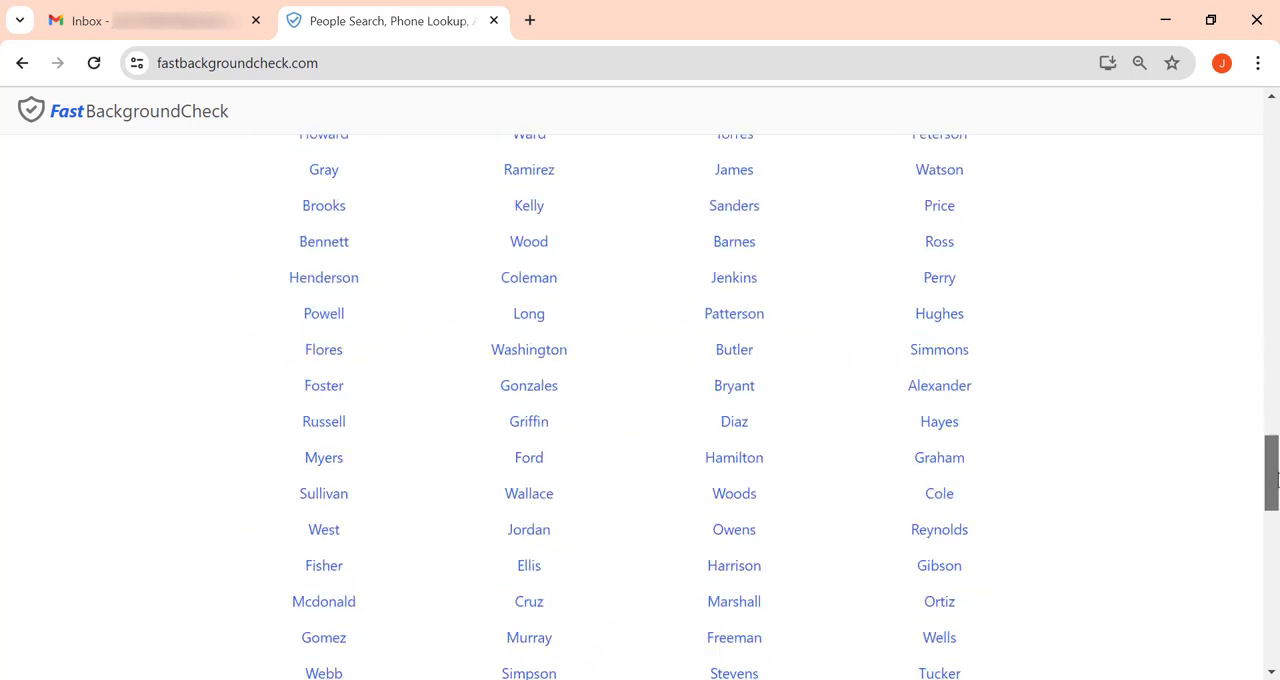
scroll("down", 3)
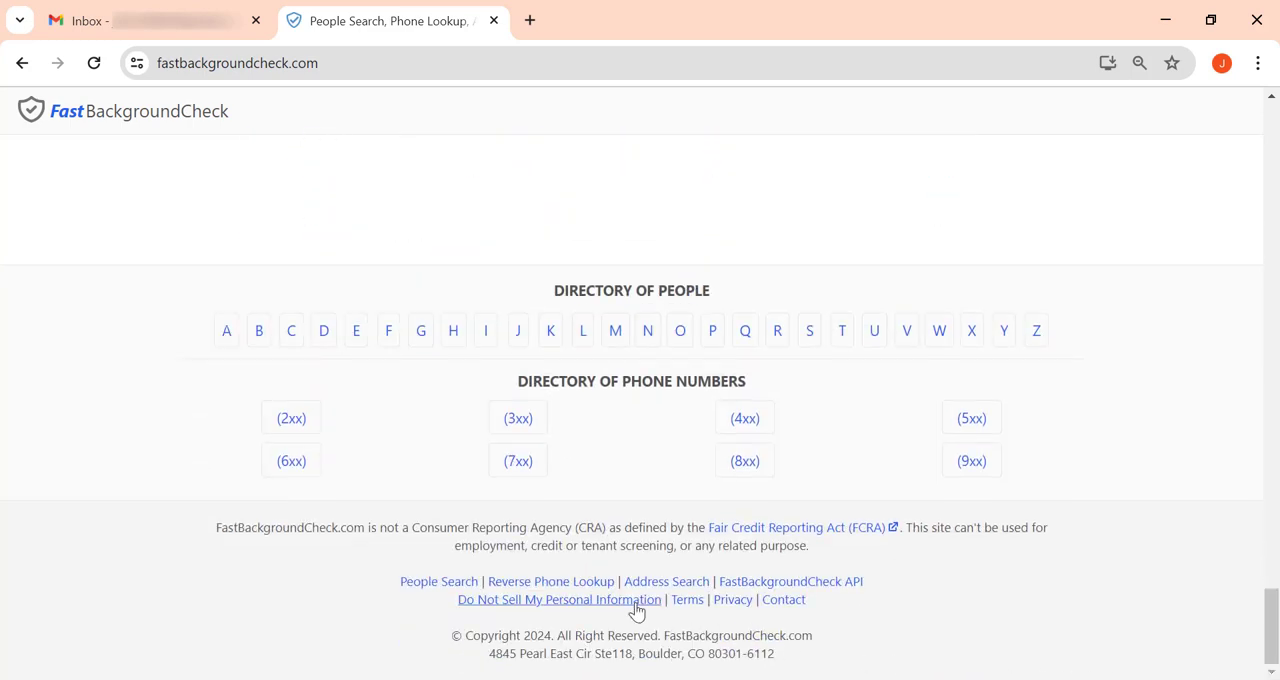
left_click(560, 600)
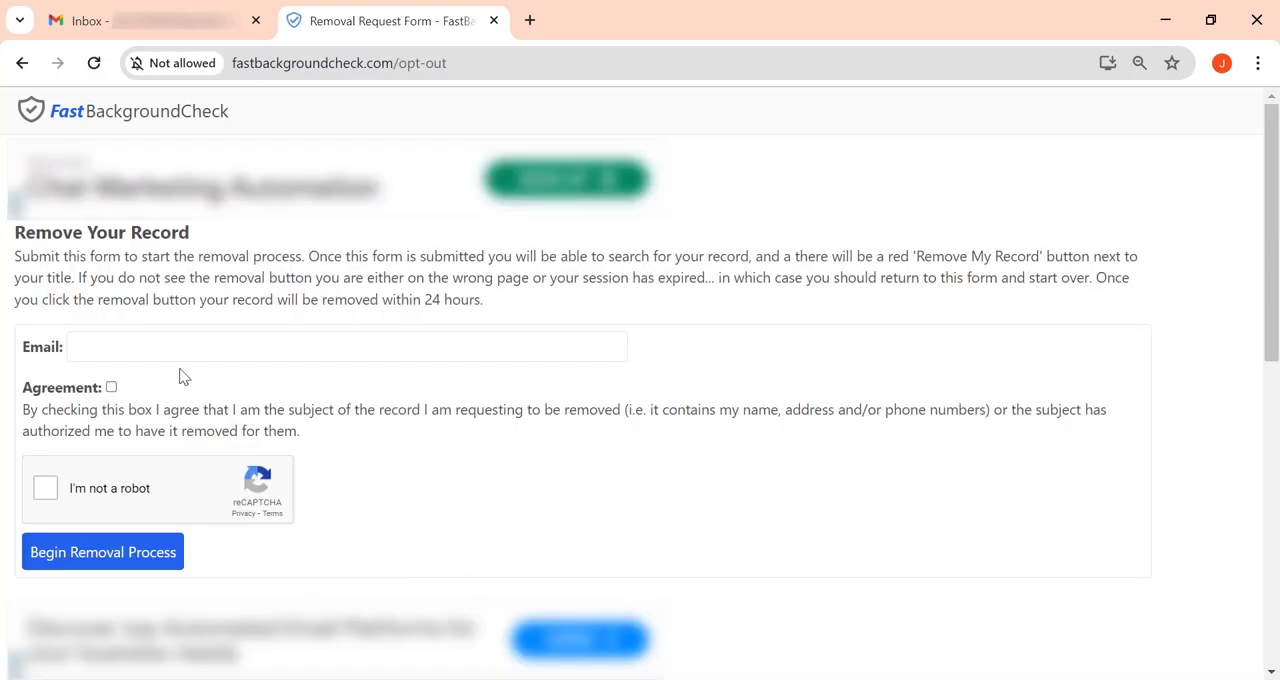
left_click(348, 346)
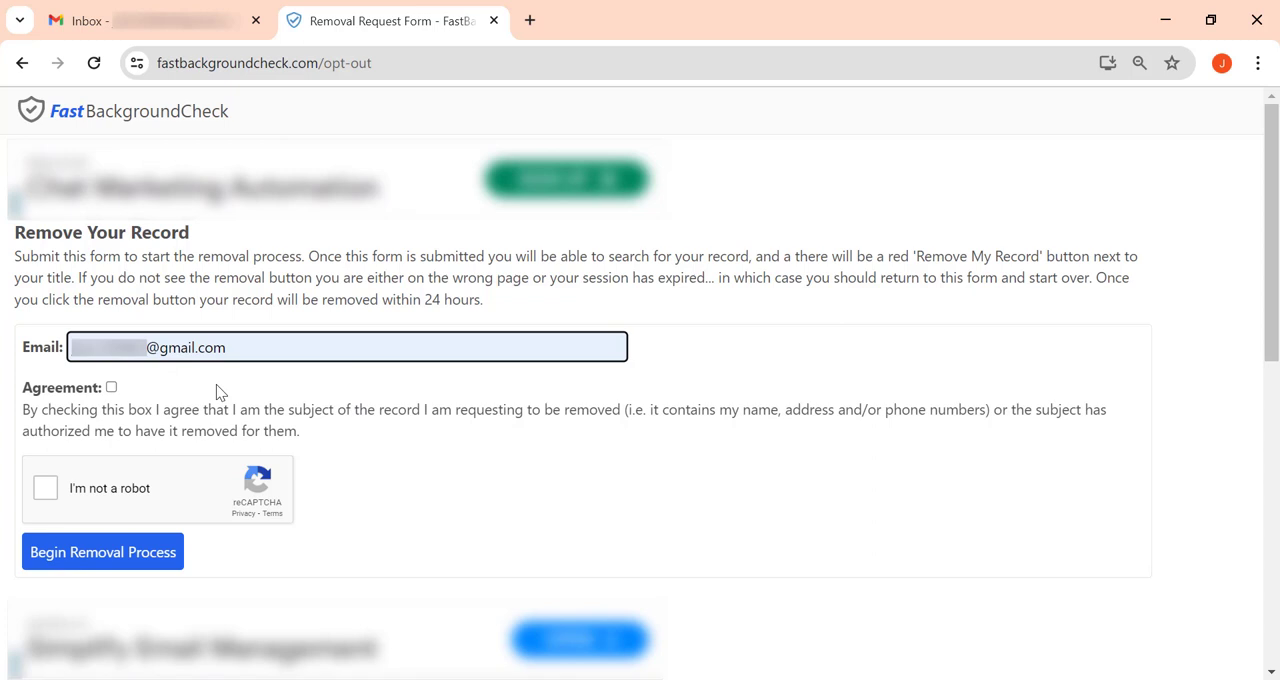
Step: Tick the subject agreement, pass the robot check and begin the removal process
left_click(112, 388)
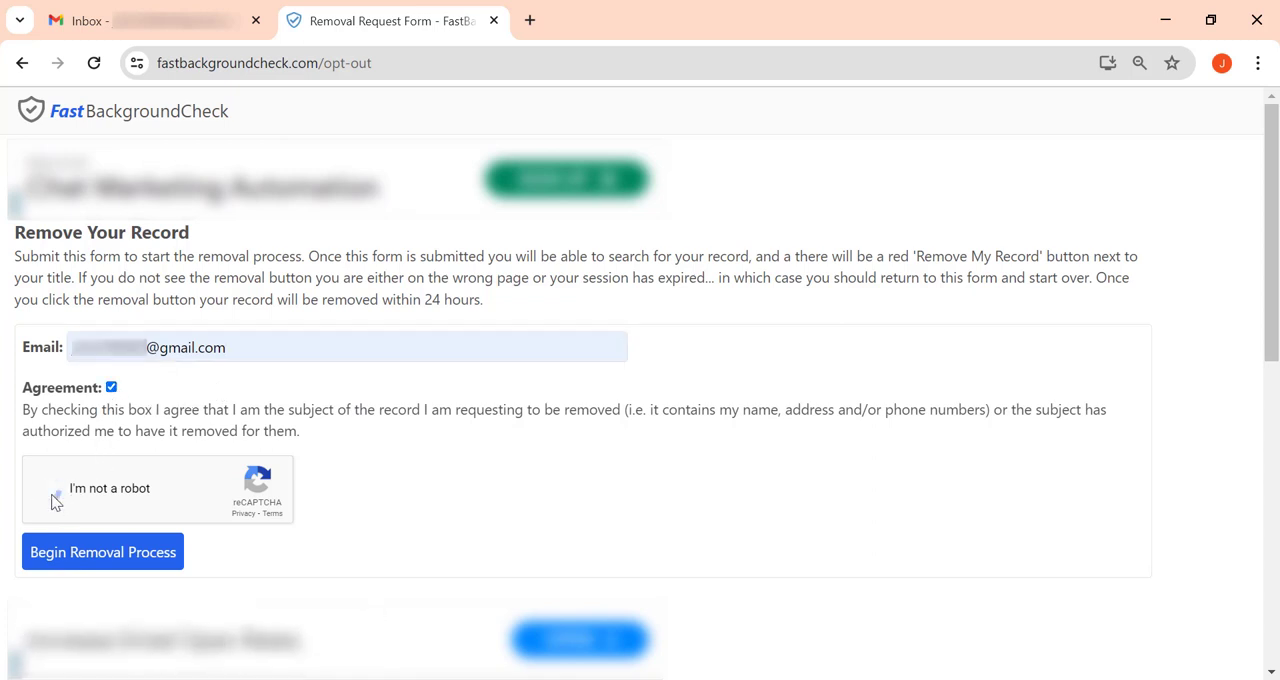
left_click(54, 488)
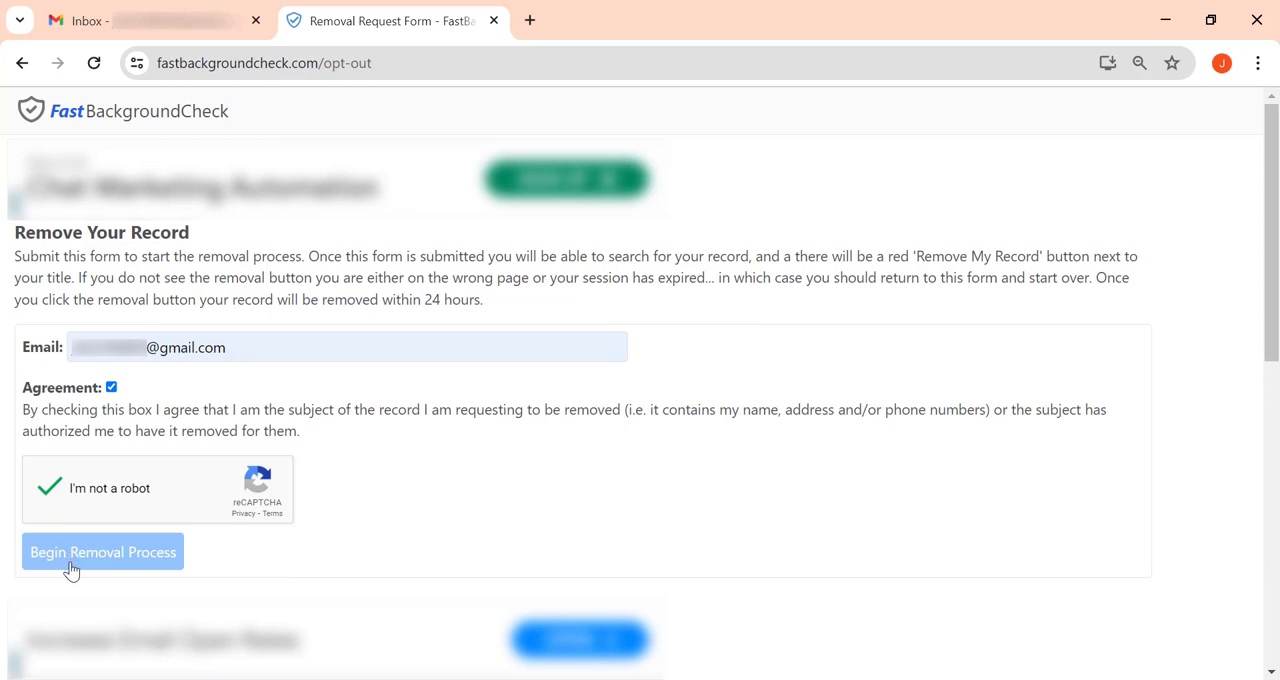
left_click(102, 552)
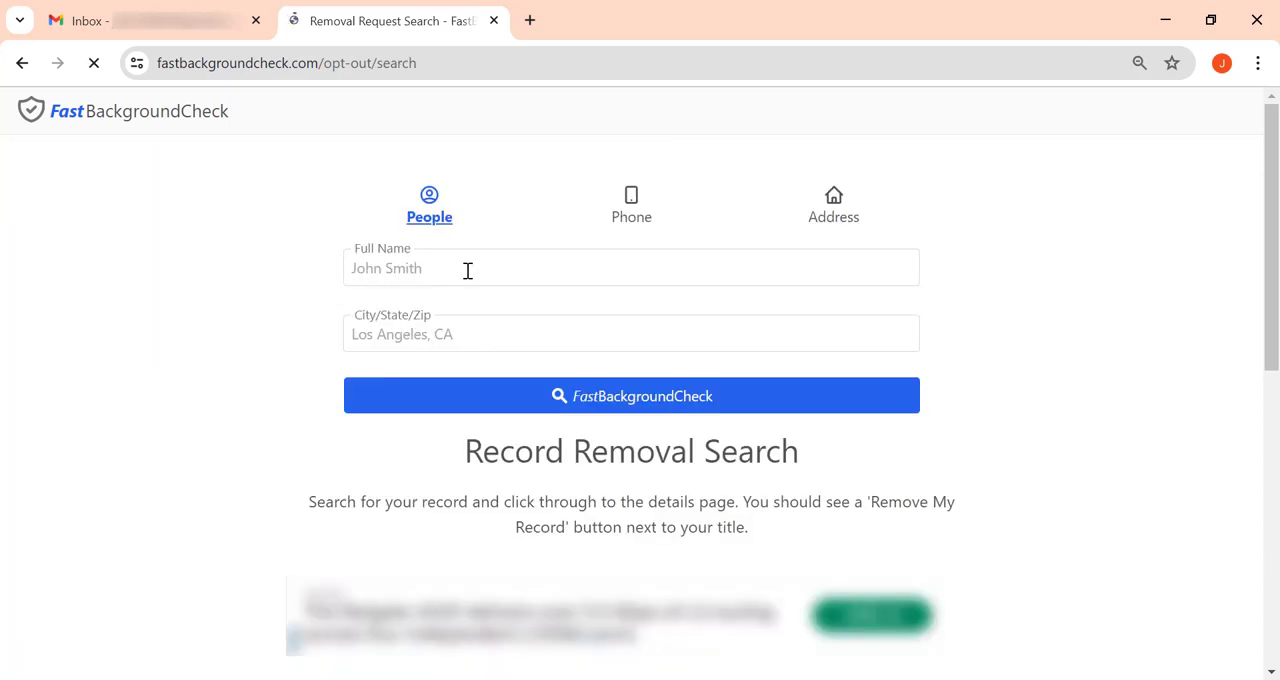
Step: Search for full name John Snow in New York, picking New York from the suggestions
type("John")
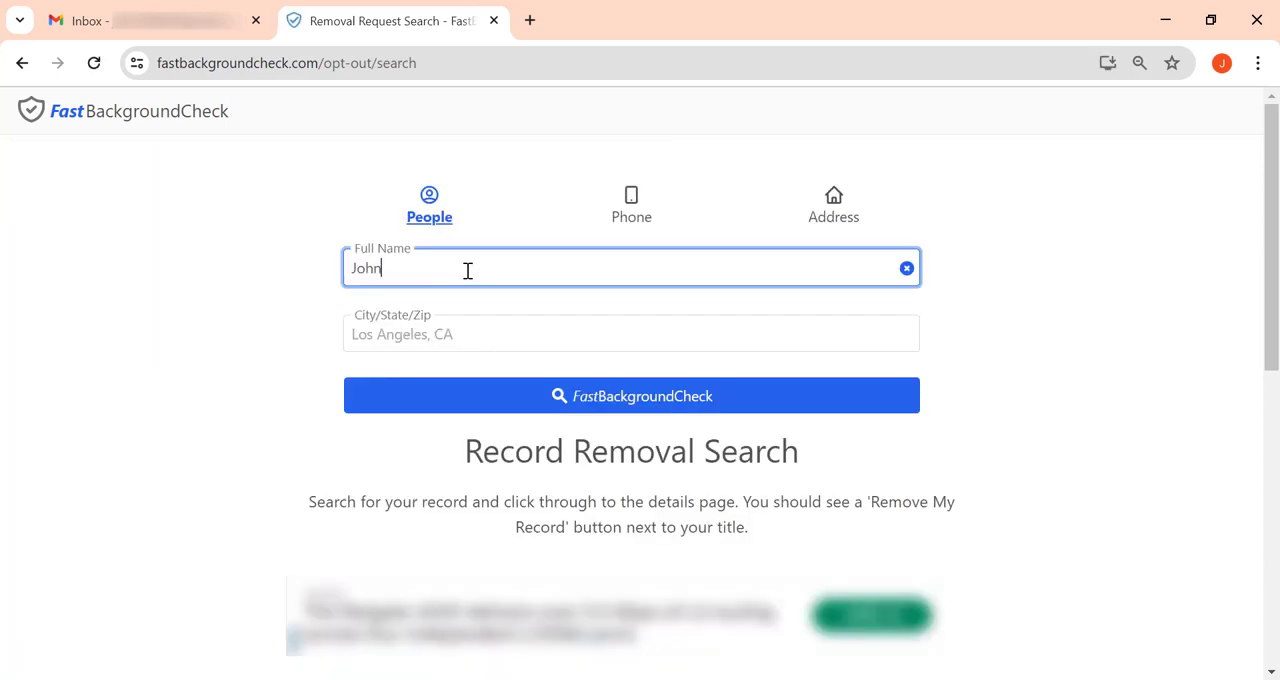
type("Snow")
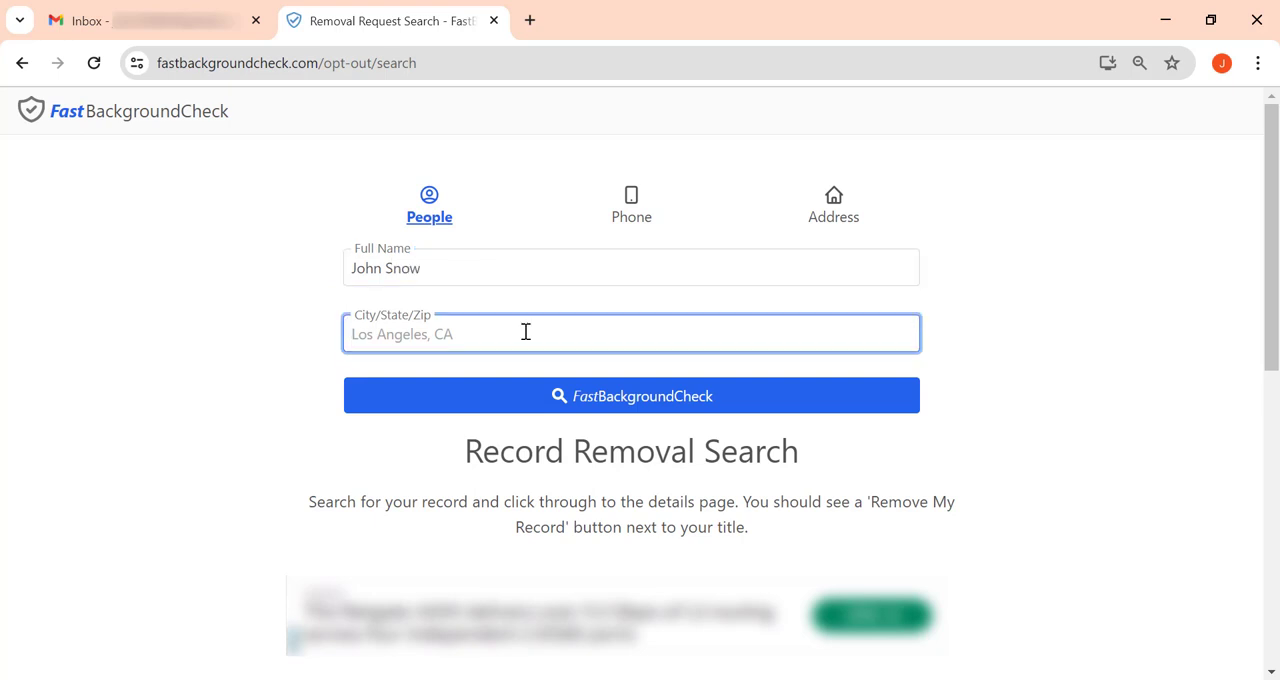
type("New York")
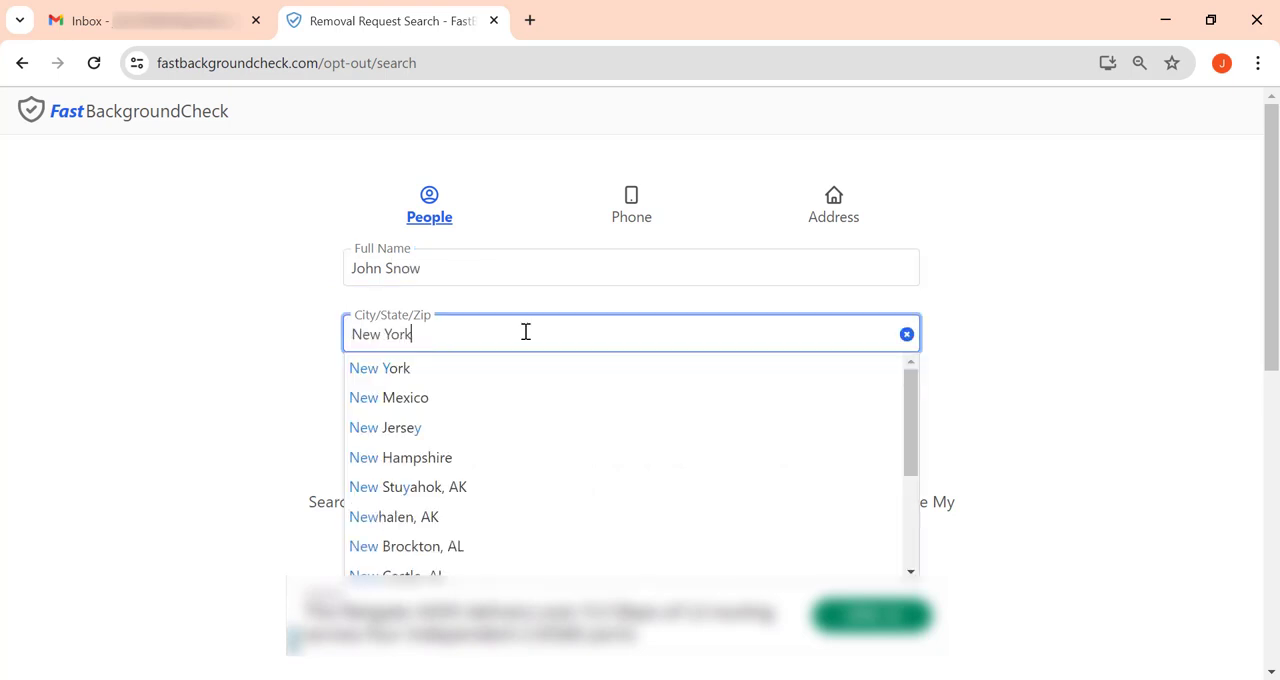
left_click(380, 368)
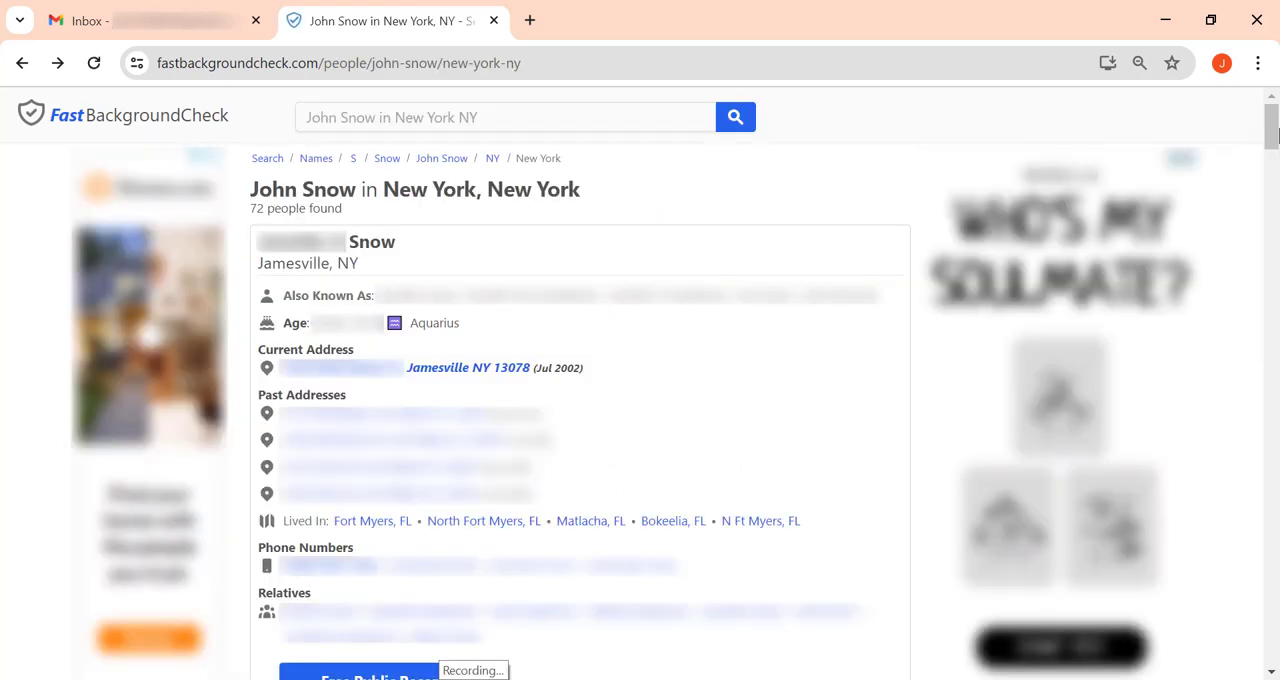
scroll("down", 3)
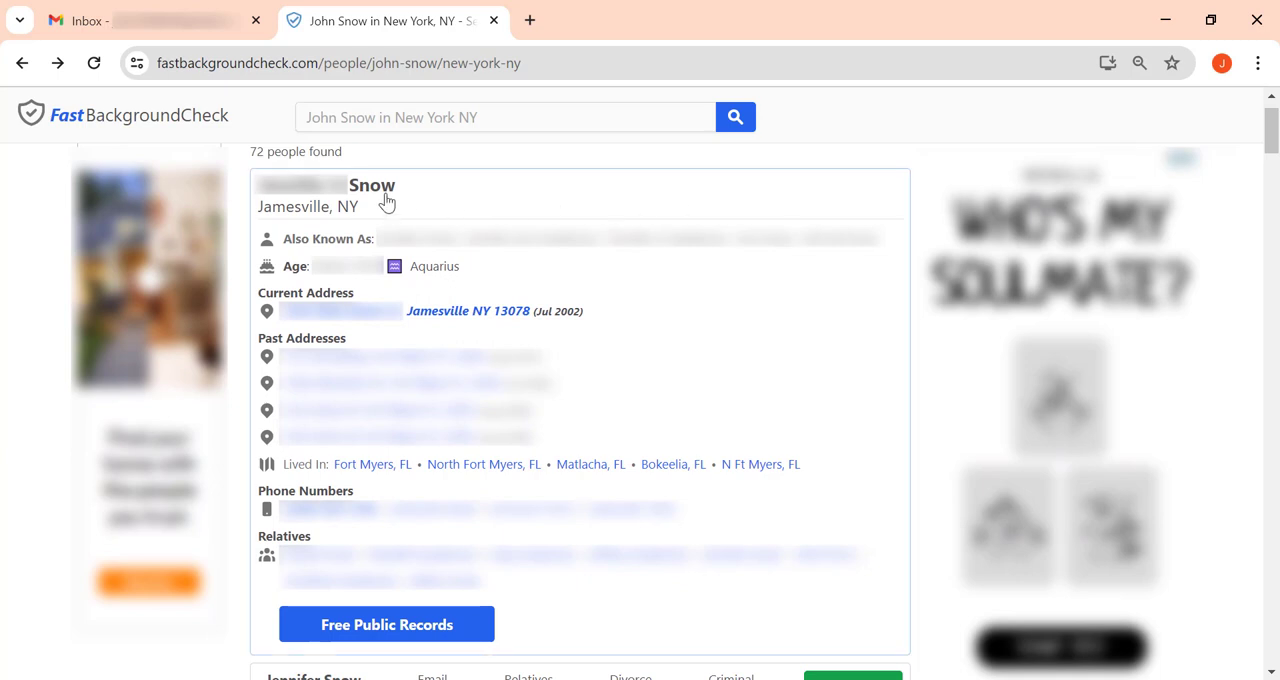
left_click(372, 184)
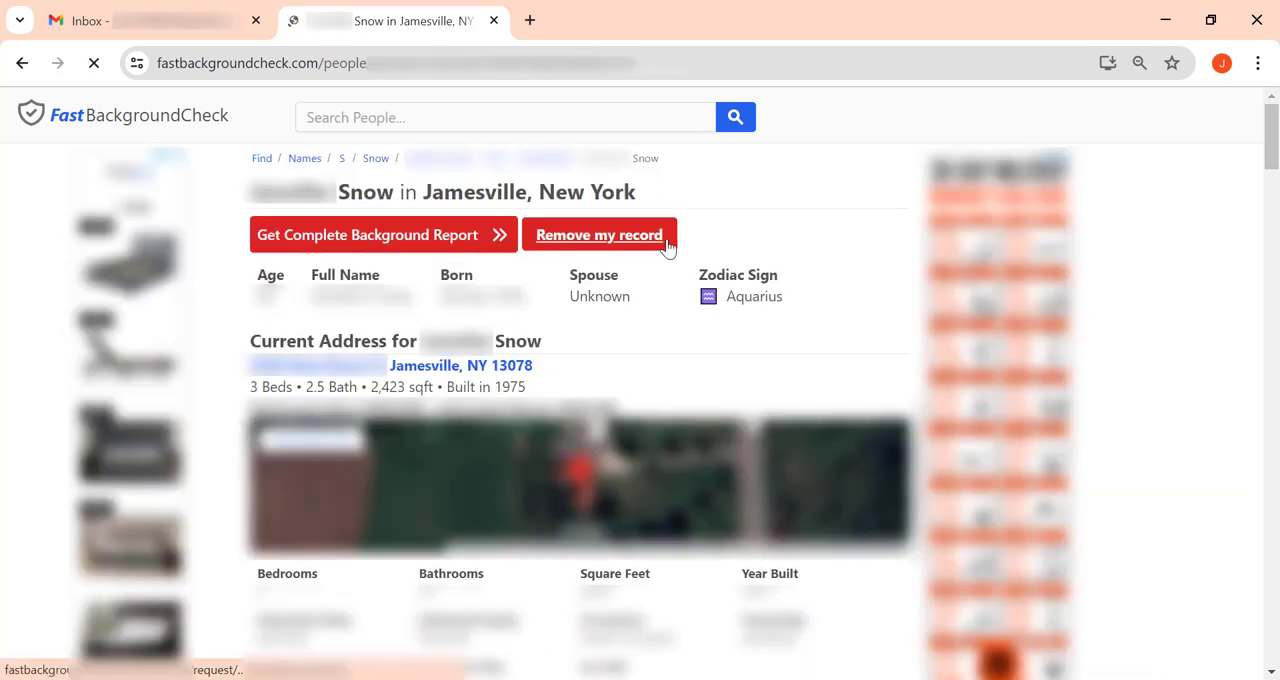
left_click(598, 236)
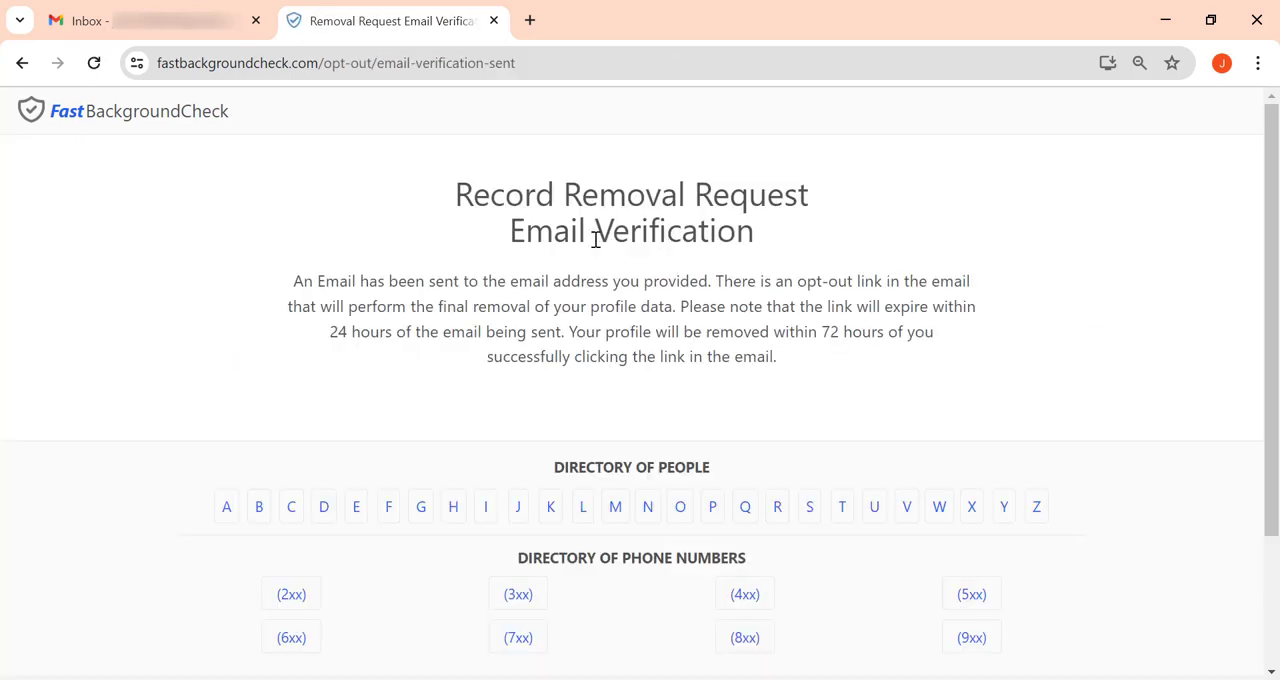
left_click(156, 20)
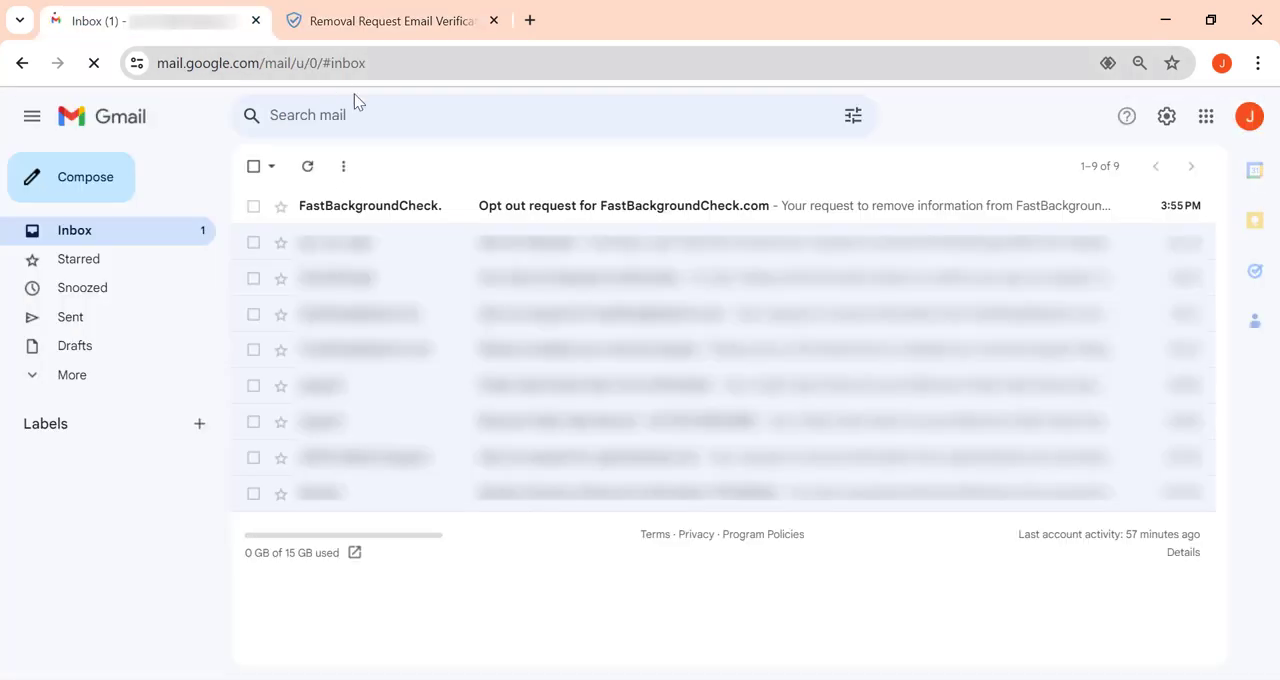
Step: Validate the FastBackgroundCheck opt-out email via 'Click here to remove', then enter onerep.com in a new window
left_click(624, 204)
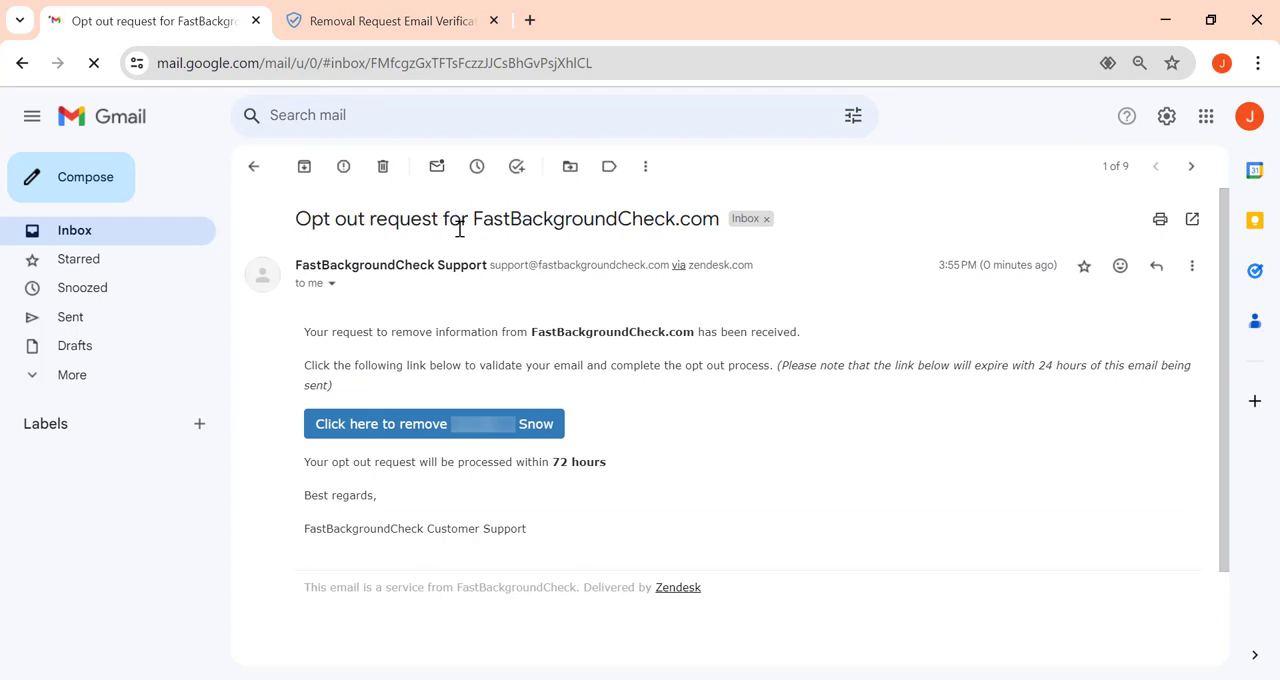
left_click(380, 424)
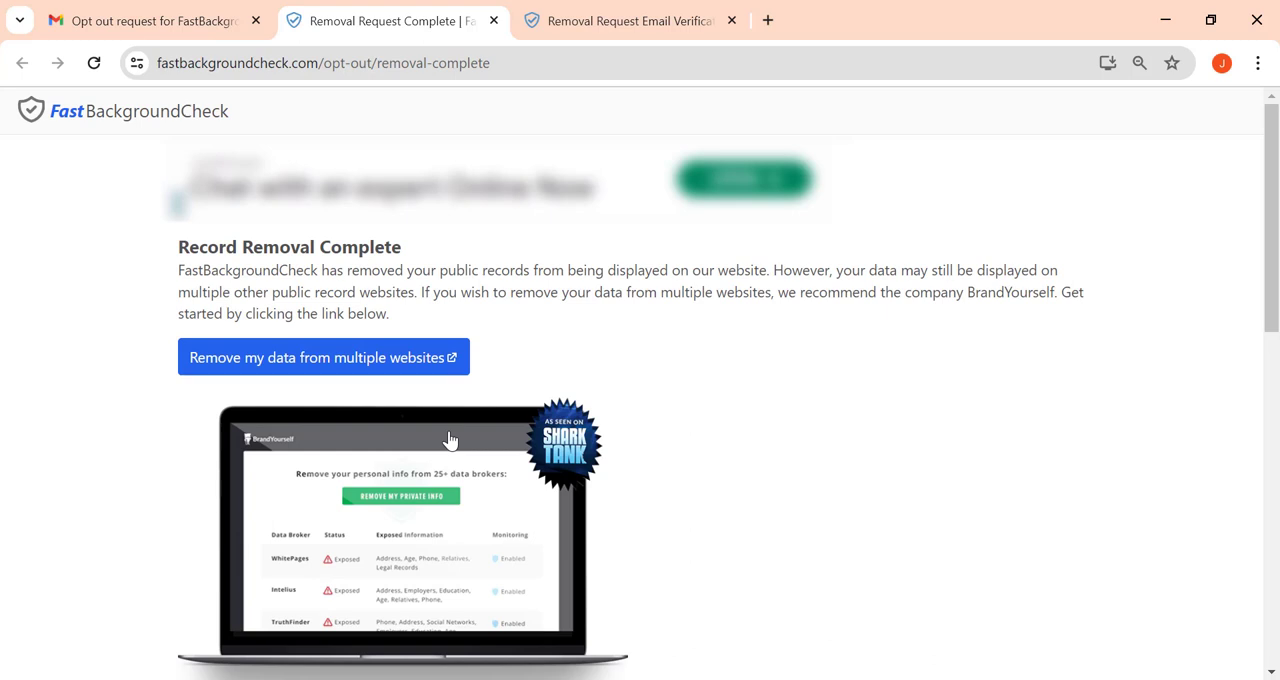
type("onerep.com")
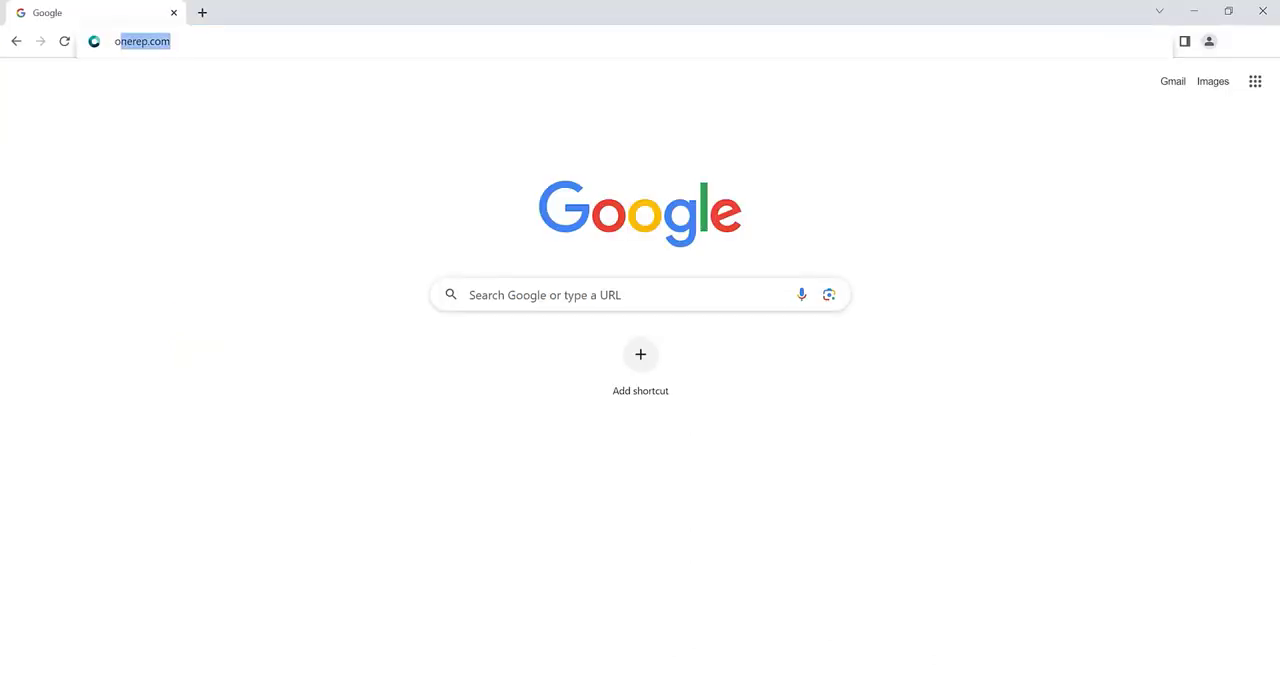
Step: Load onerep.com and start a free data-broker scan for the name John Snow
left_click(142, 40)
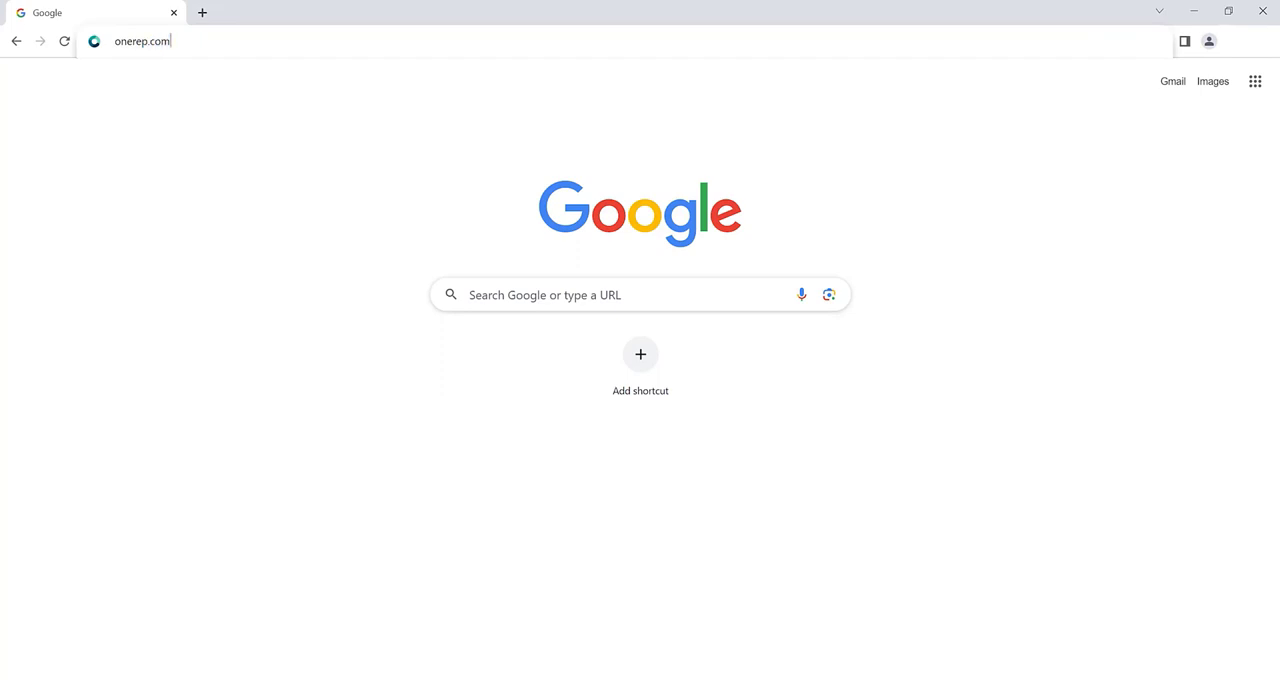
key("Enter")
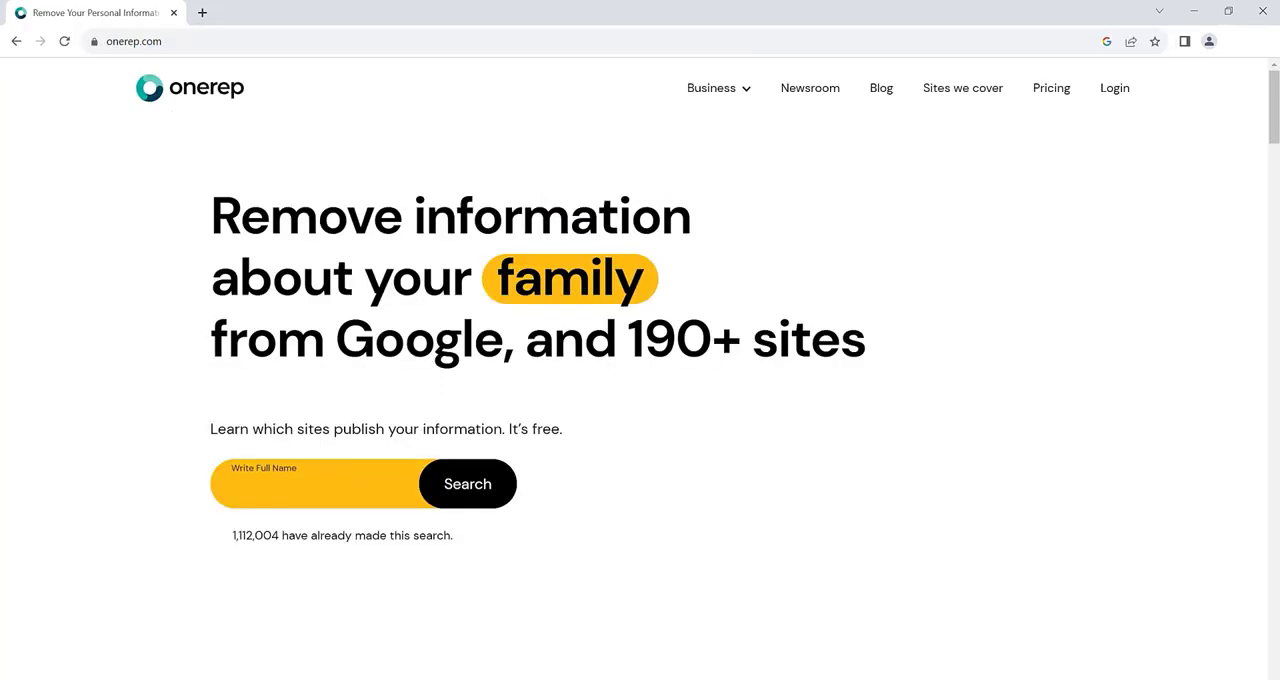
type("John Sn")
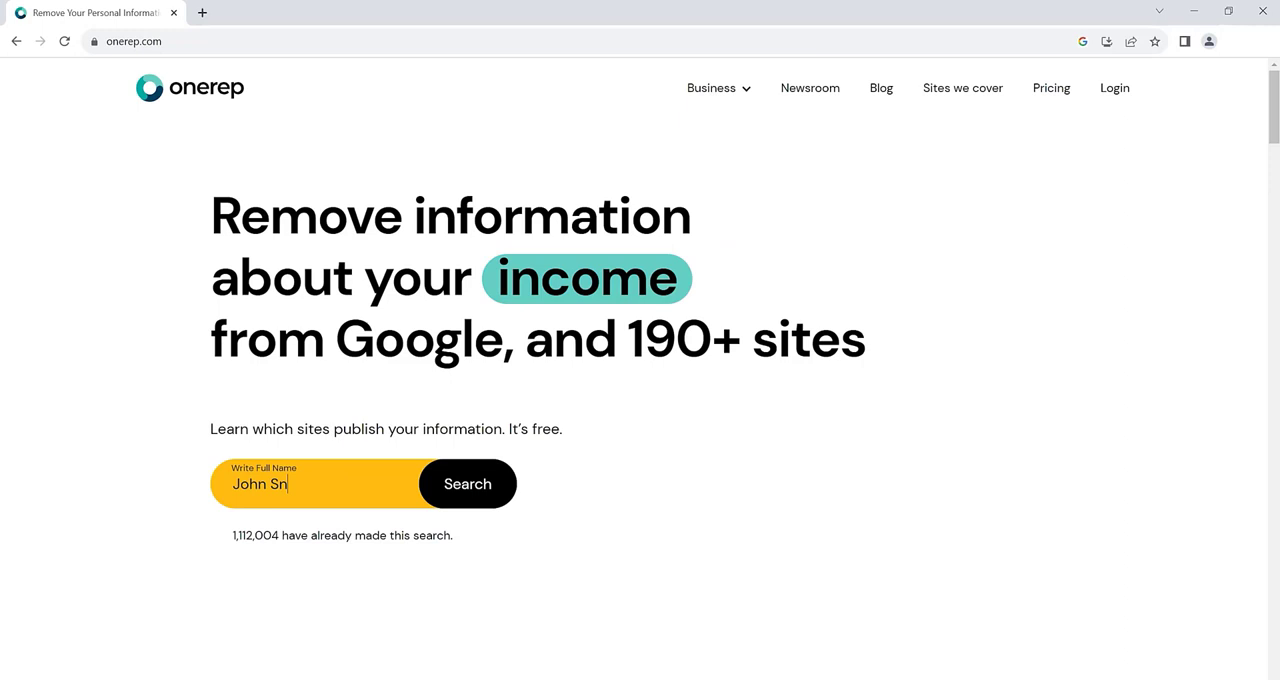
left_click(468, 484)
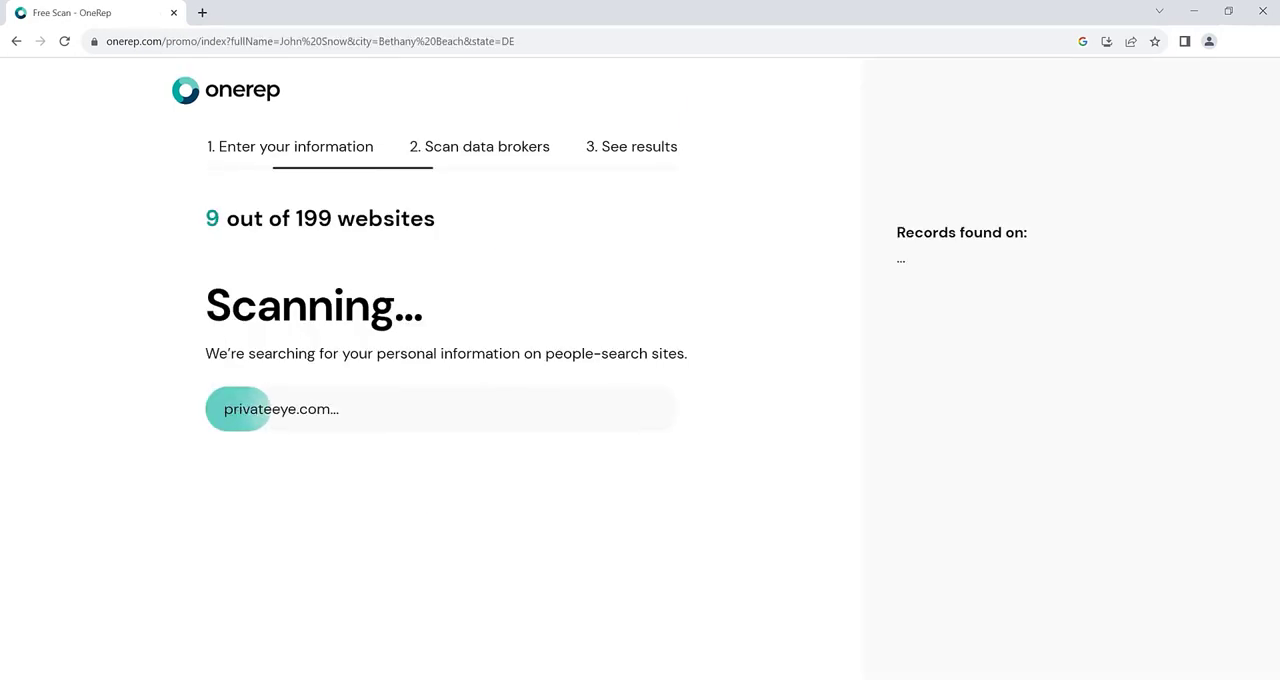